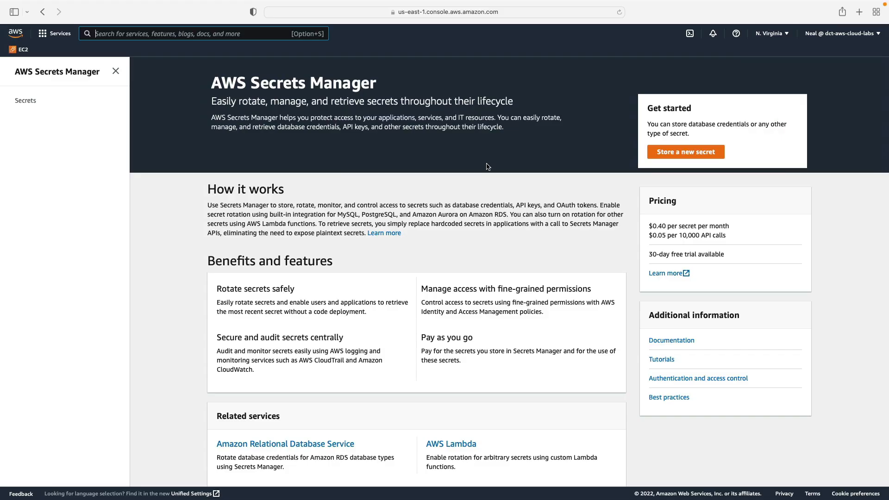
mouse_move(685, 151)
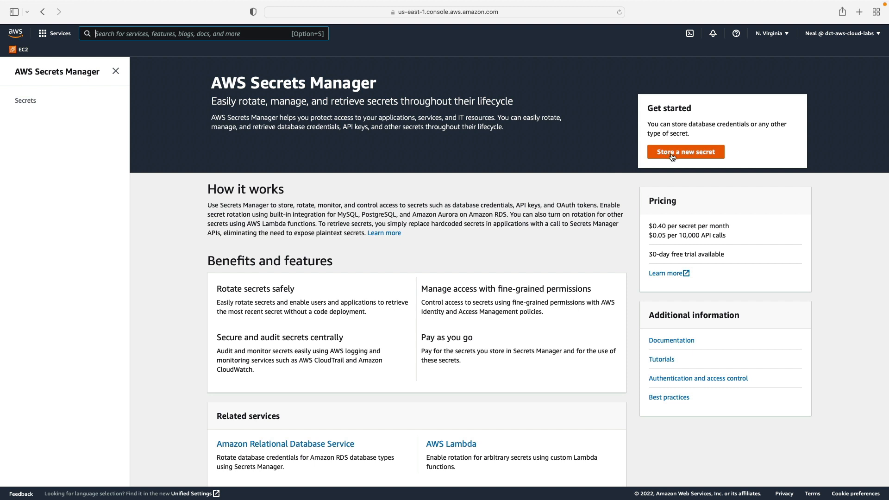
- Start storing a new secret and look through the secret type options
click(686, 152)
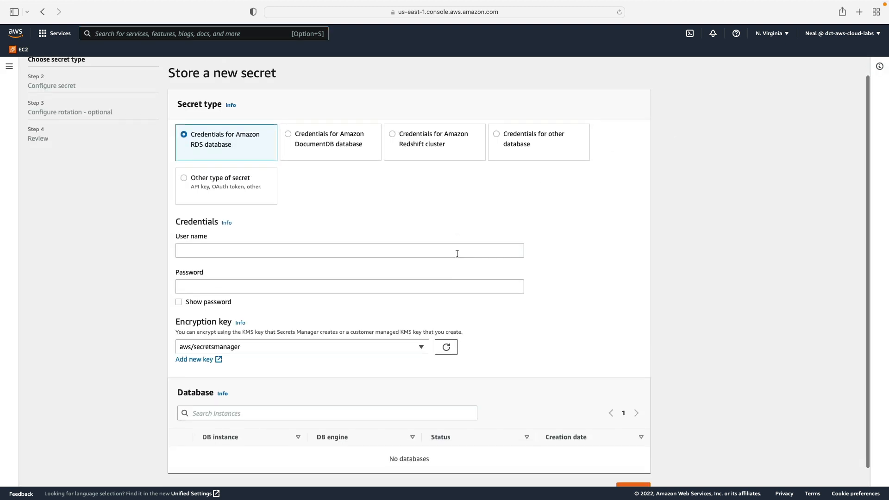
scroll(down, 3)
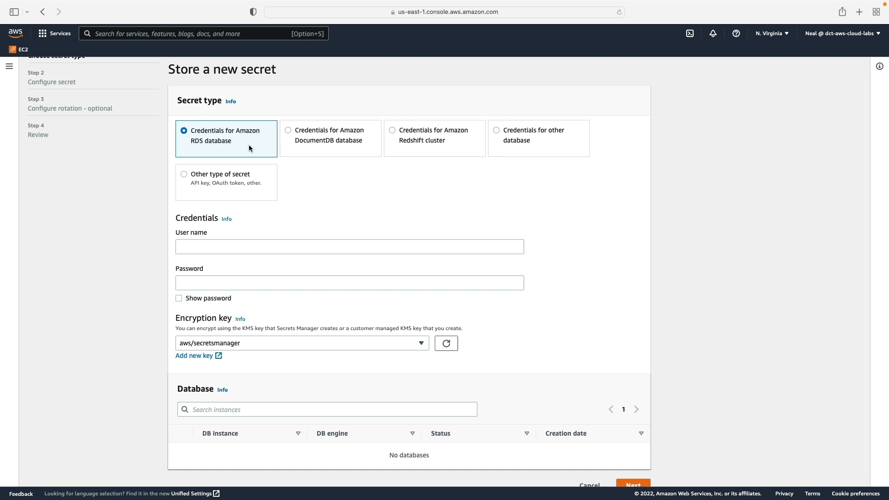
mouse_move(411, 153)
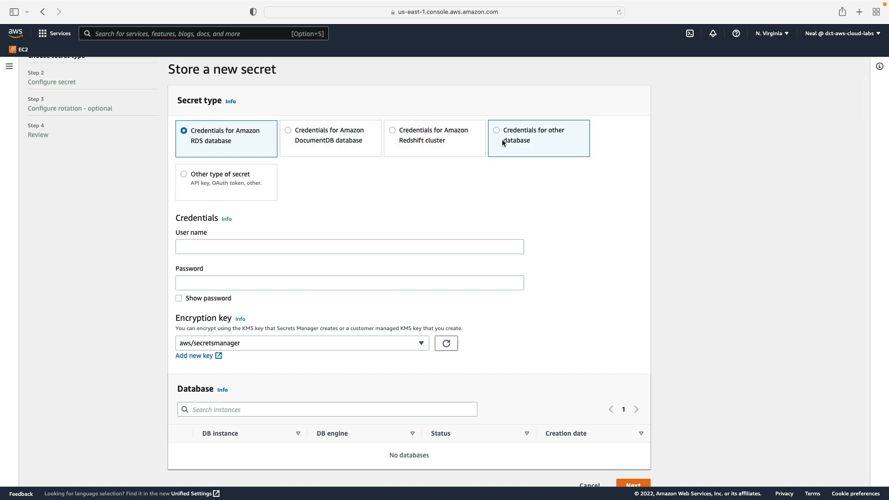
mouse_move(203, 186)
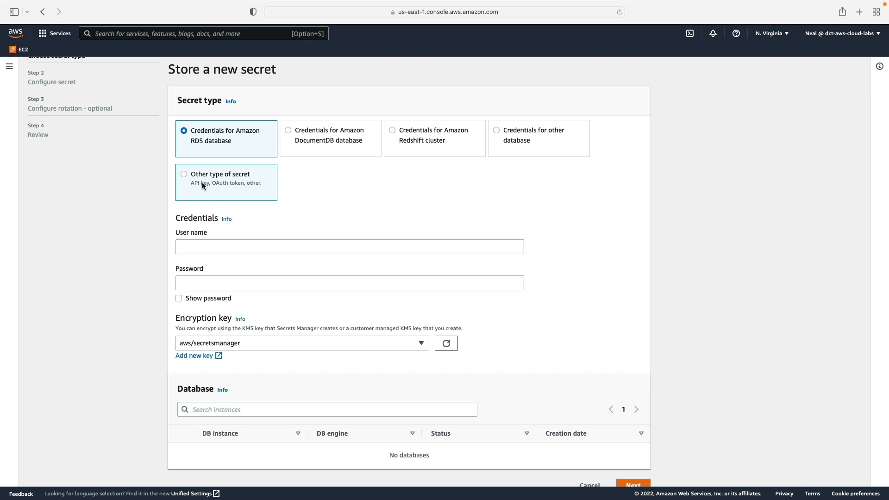
mouse_move(191, 191)
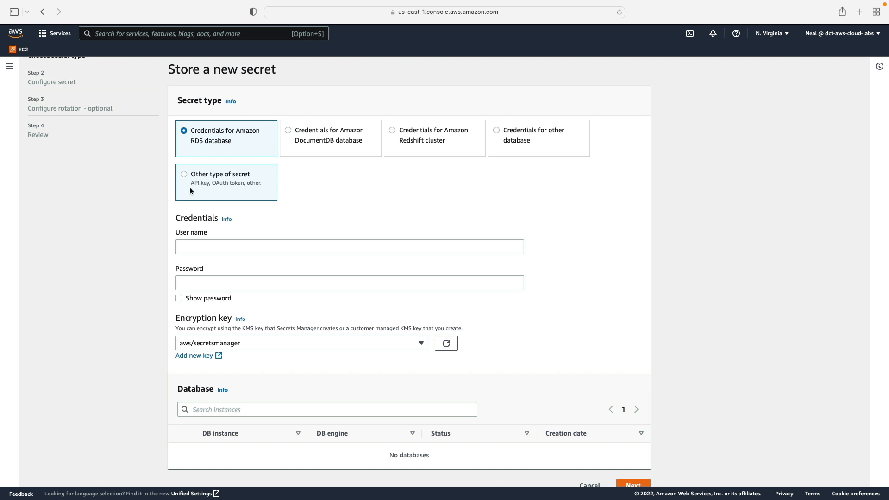
mouse_move(216, 200)
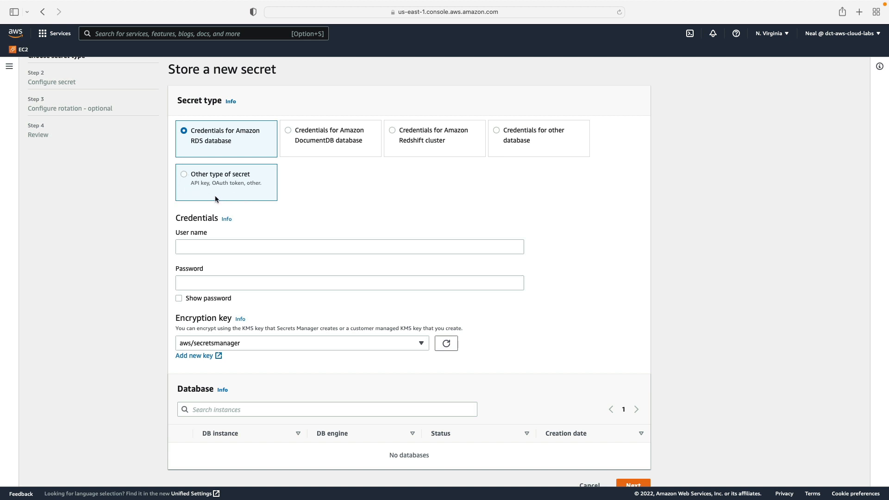
mouse_move(192, 226)
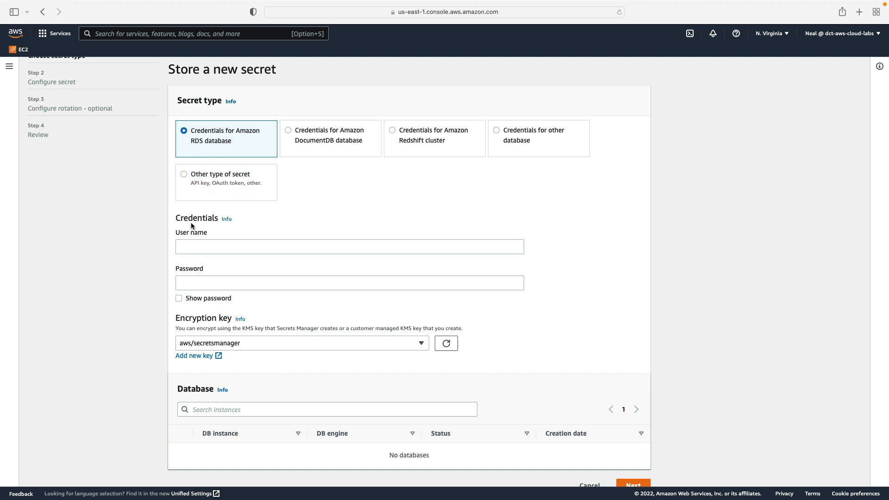
scroll(down, 3)
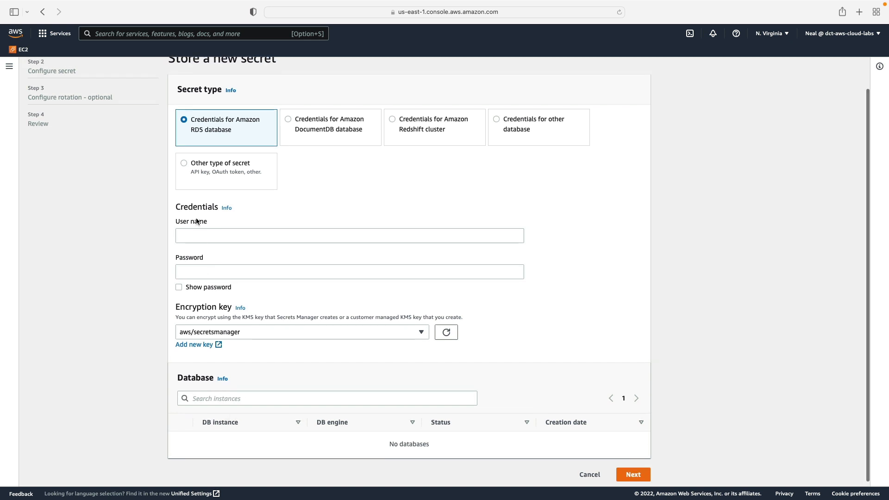
click(184, 163)
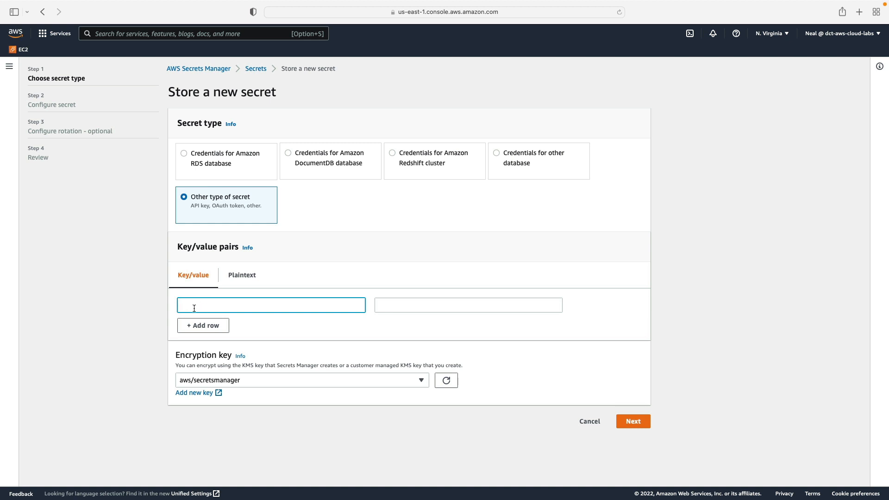
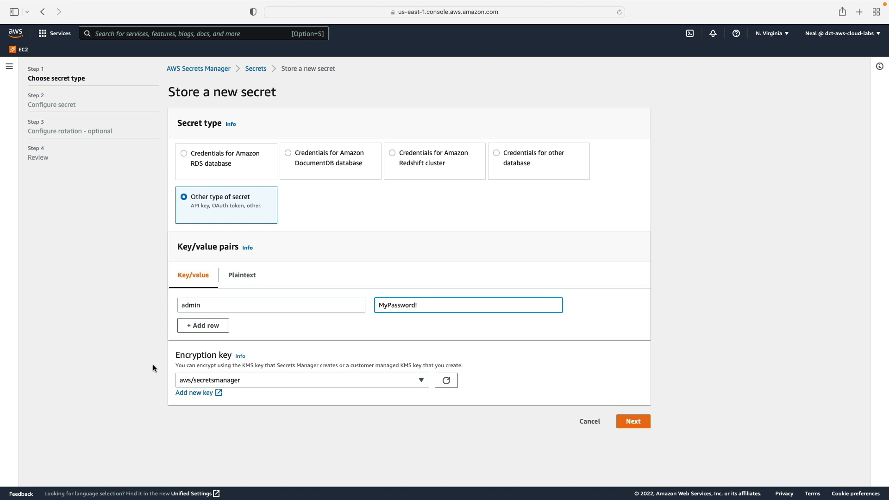
mouse_move(182, 388)
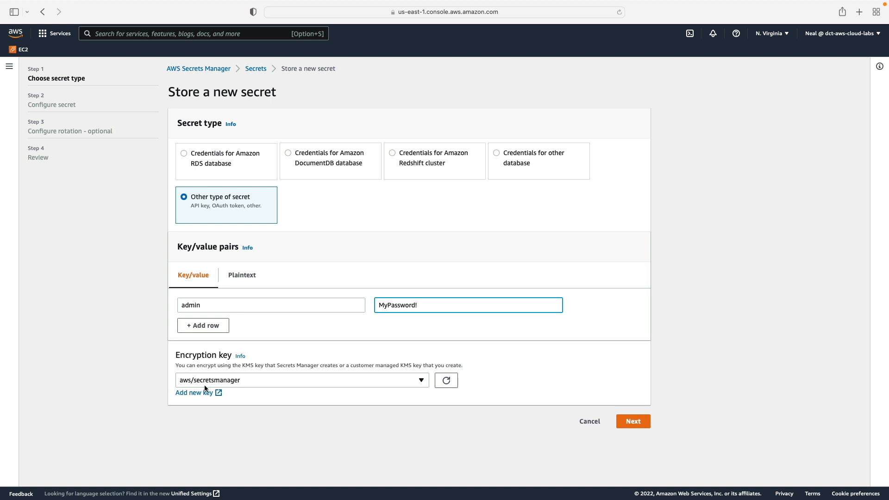
click(302, 380)
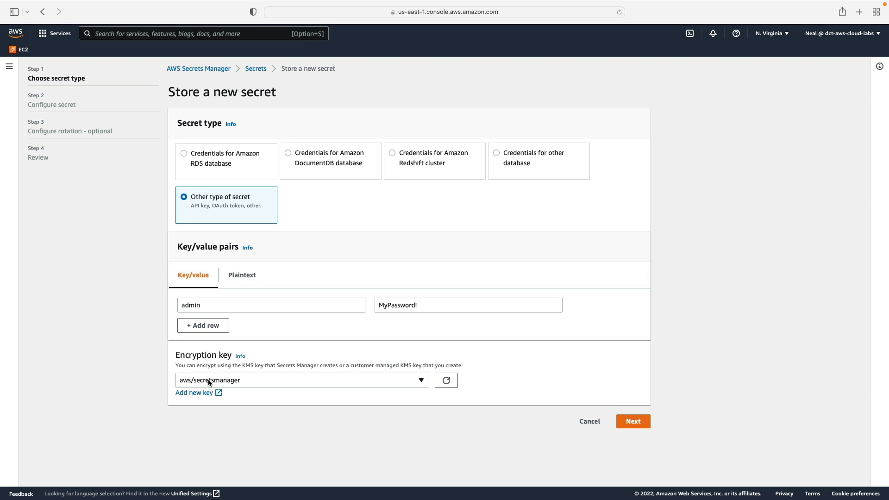
mouse_move(173, 383)
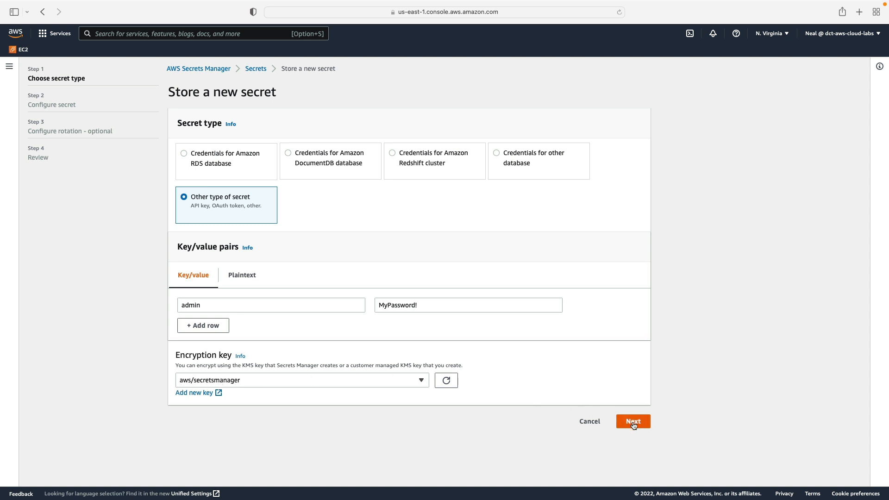
- Continue to the configuration step and enter mycredentials as the secret name
click(632, 421)
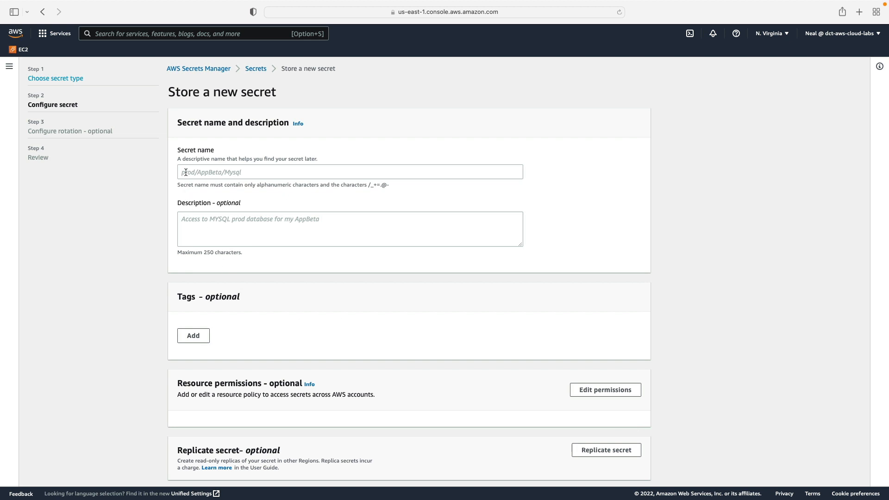
text(mycredentials)
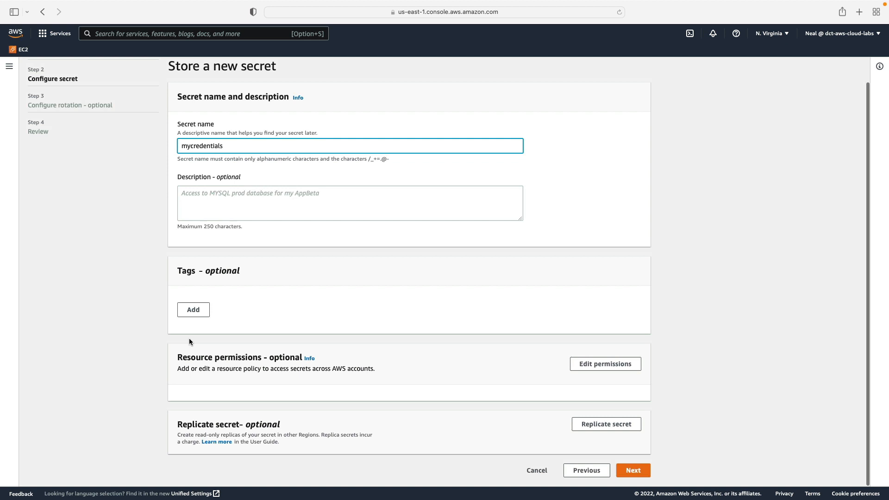
mouse_move(190, 376)
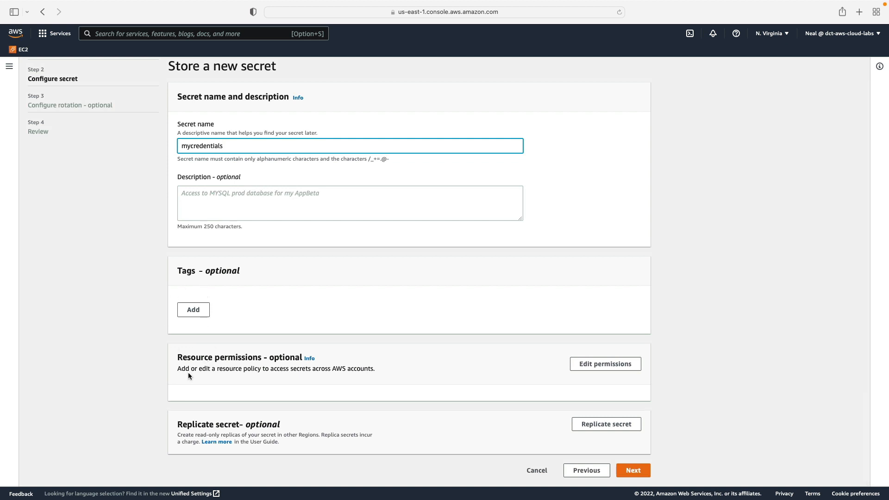
mouse_move(223, 388)
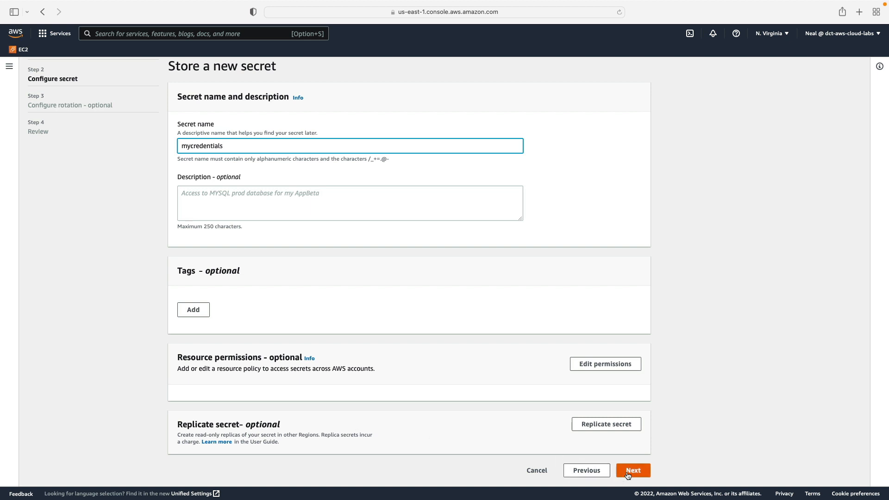
- On the rotation step, toggle automatic rotation on and then leave it disabled
click(632, 471)
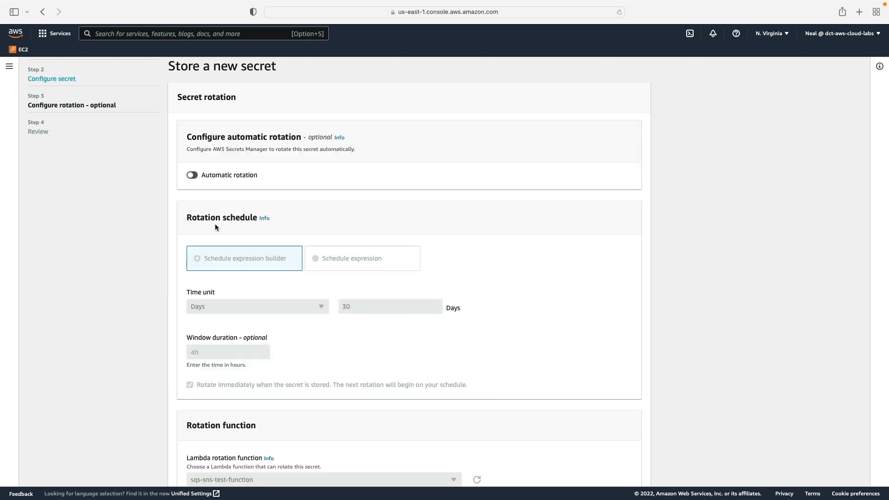
mouse_move(210, 181)
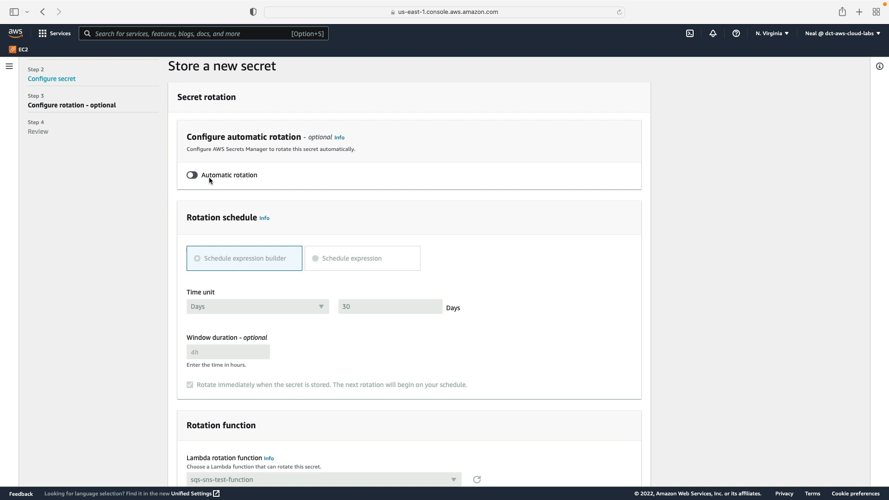
mouse_move(196, 177)
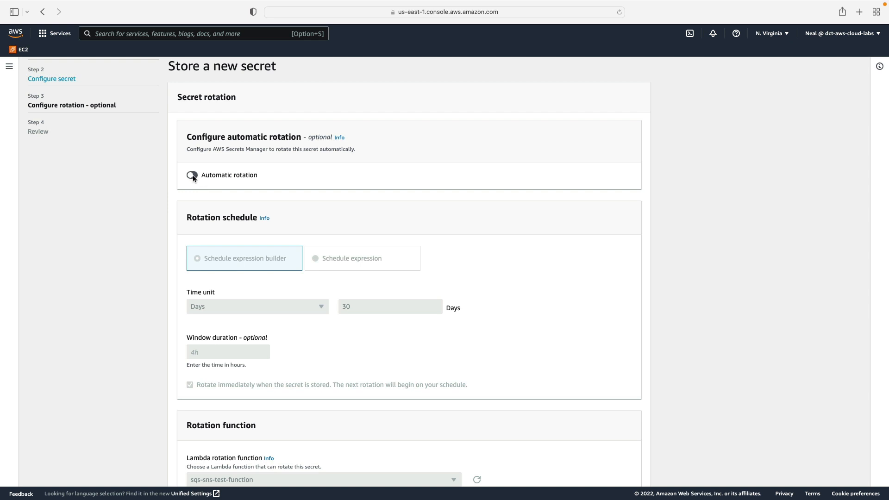
click(191, 175)
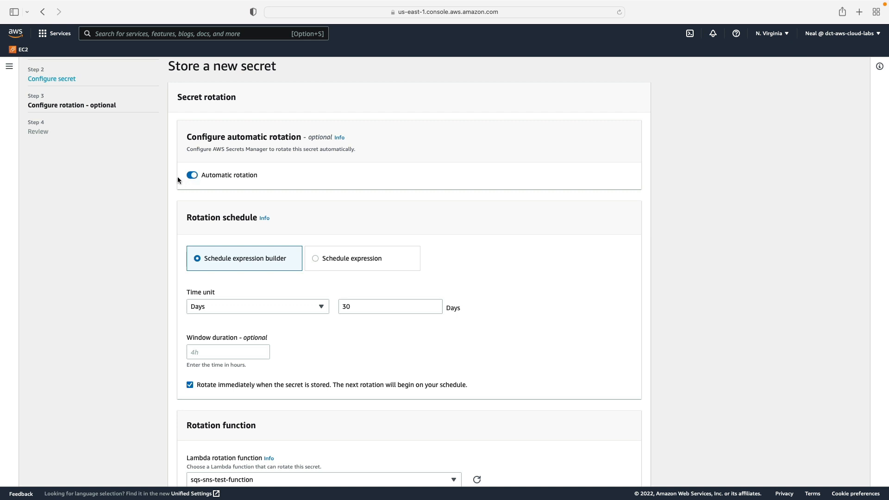
mouse_move(187, 232)
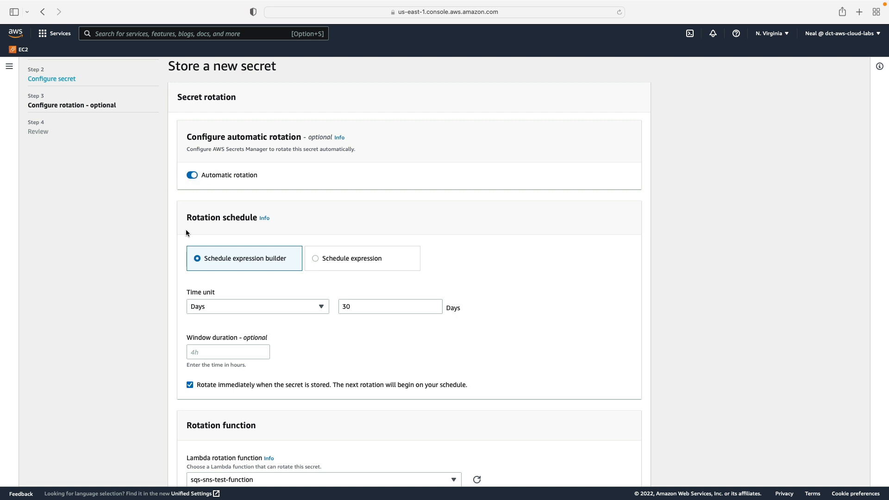
scroll(down, 3)
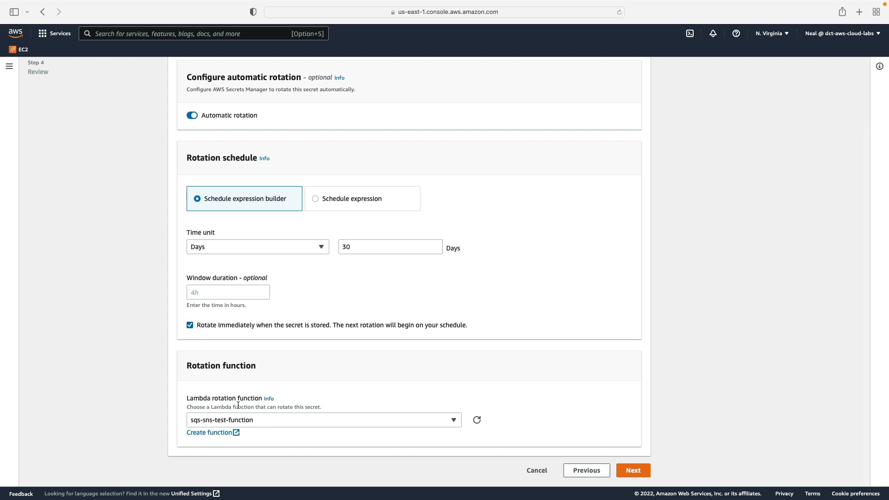
mouse_move(267, 418)
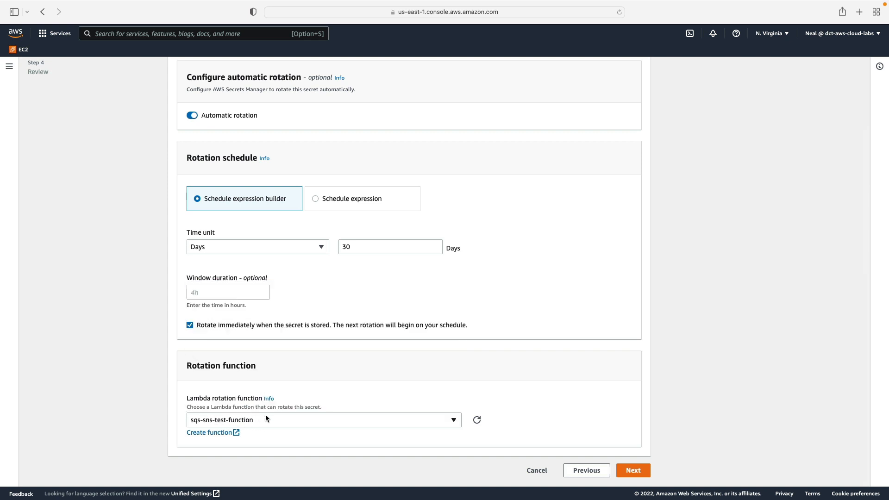
mouse_move(179, 424)
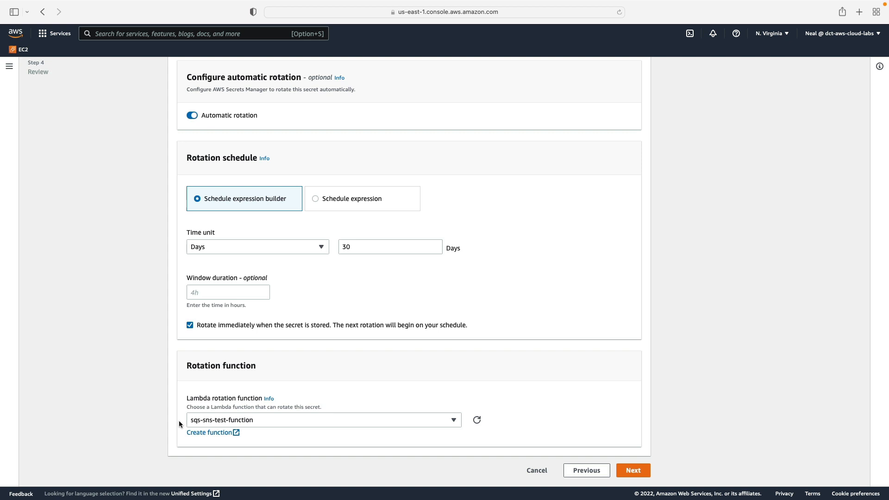
mouse_move(179, 84)
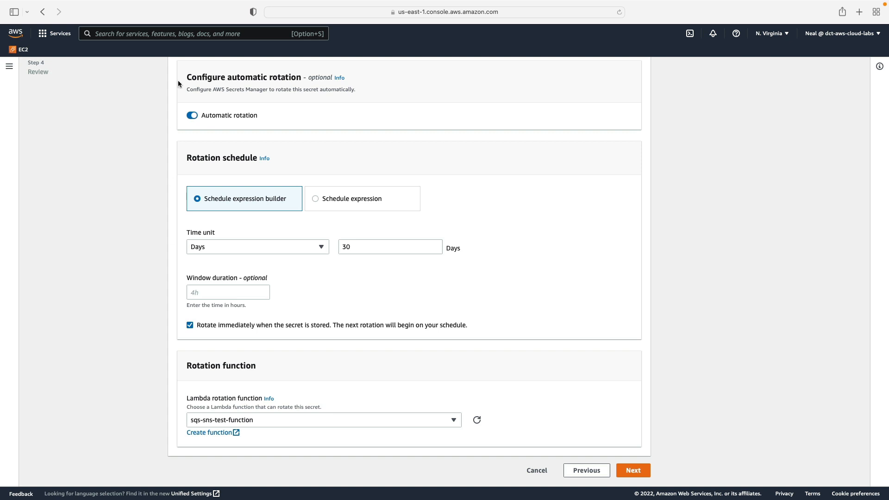
click(191, 115)
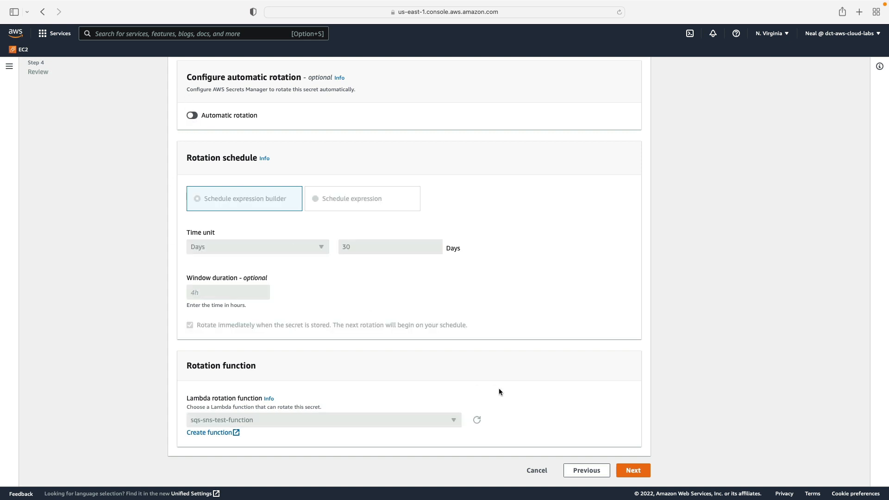
- Review the settings and store the mycredentials secret
click(633, 470)
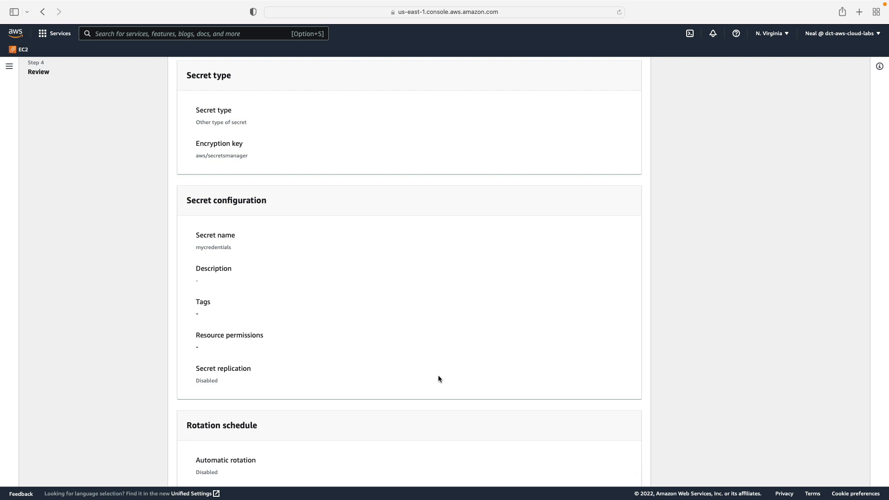
scroll(down, 3)
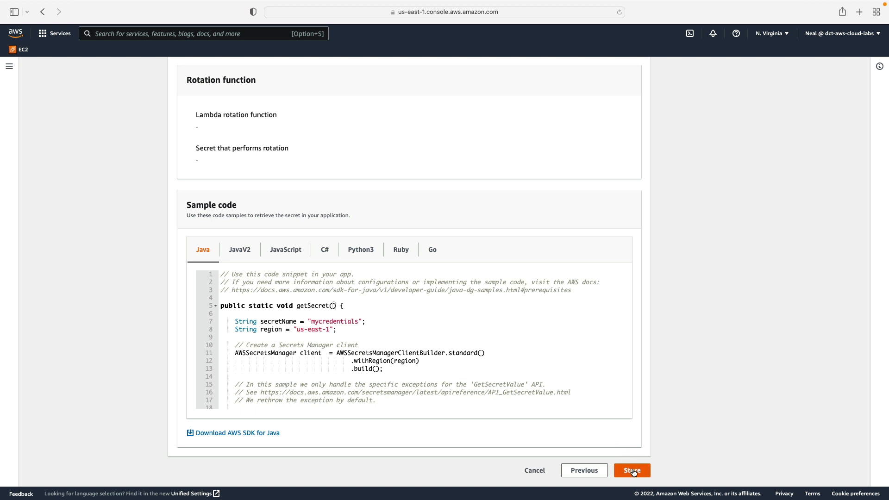
click(632, 471)
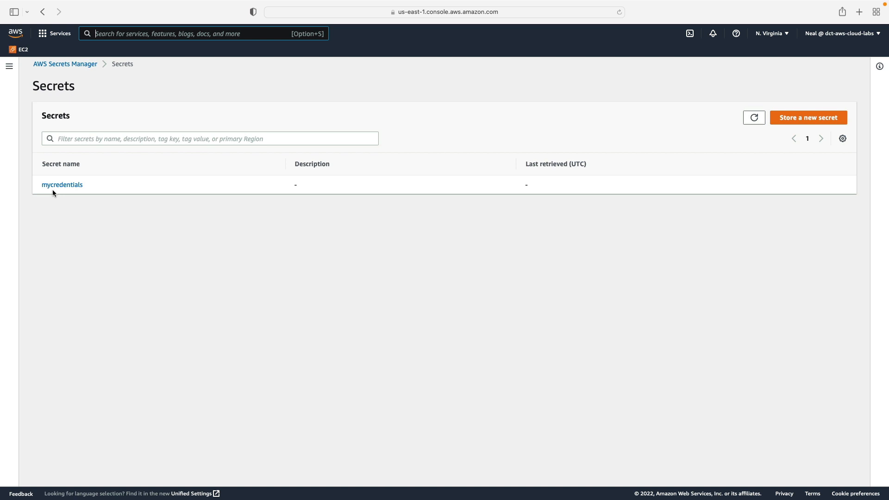
- Show mycredentials' details and retrieve its admin key value
click(62, 184)
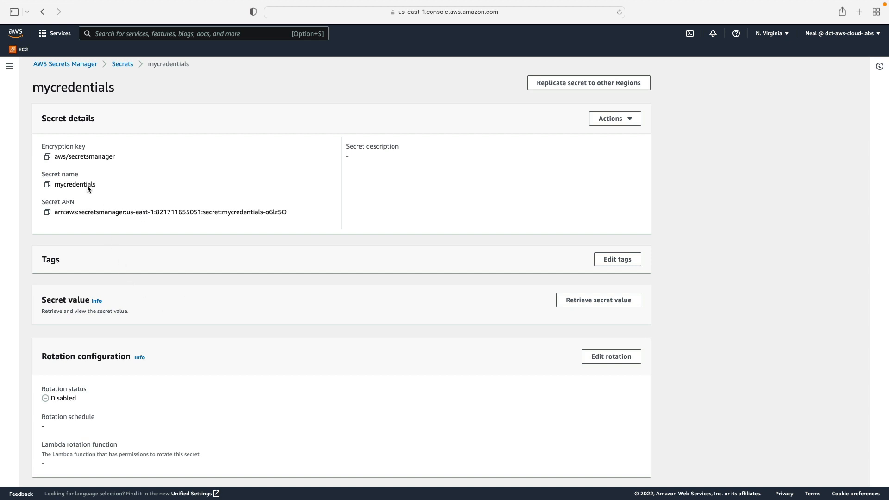
mouse_move(49, 161)
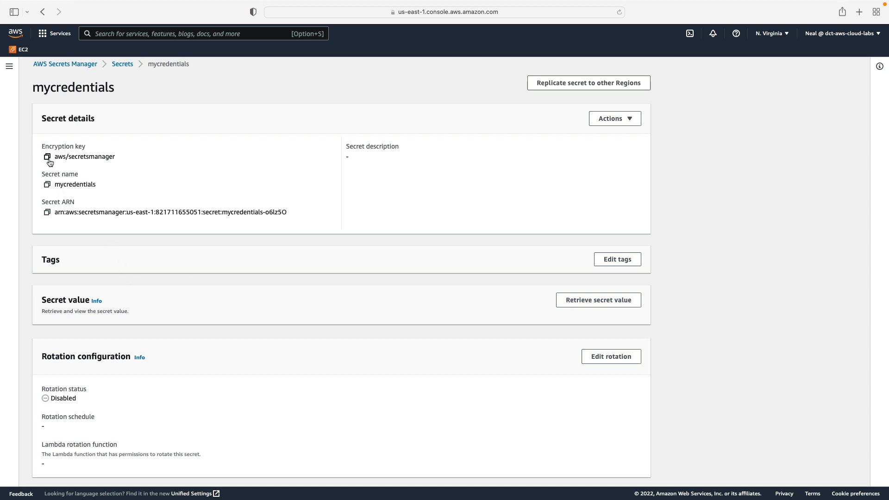
mouse_move(49, 216)
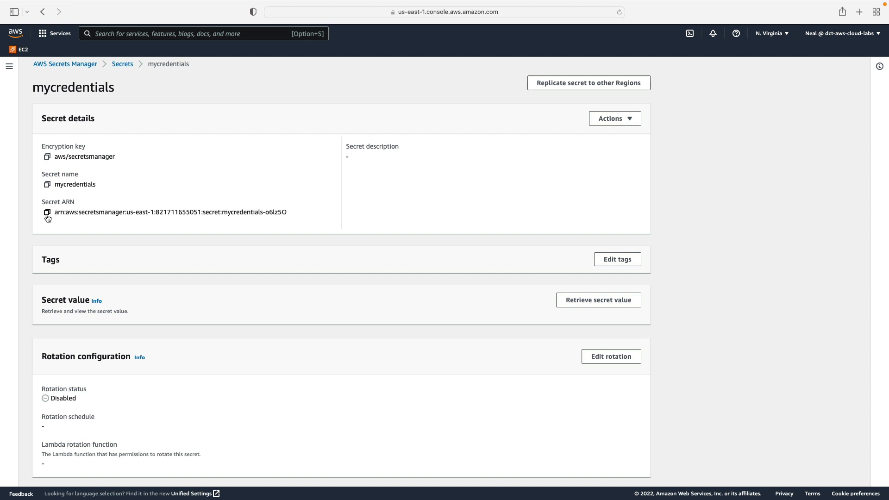
click(598, 300)
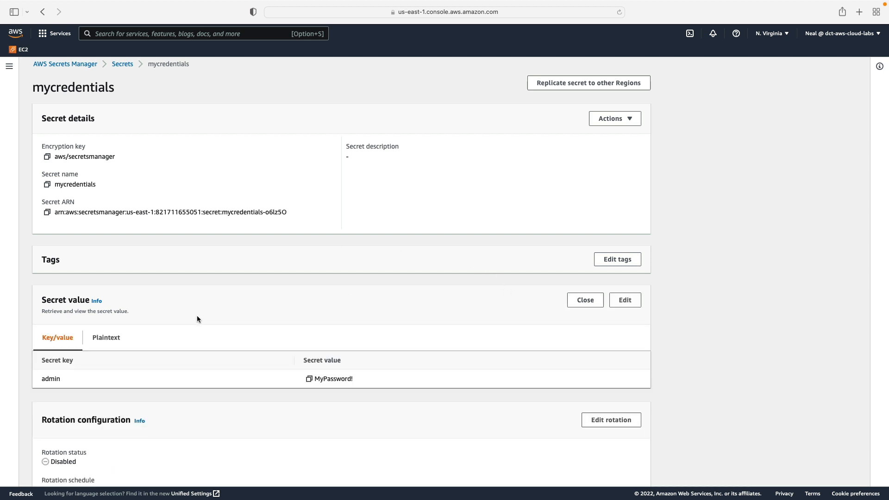
mouse_move(305, 397)
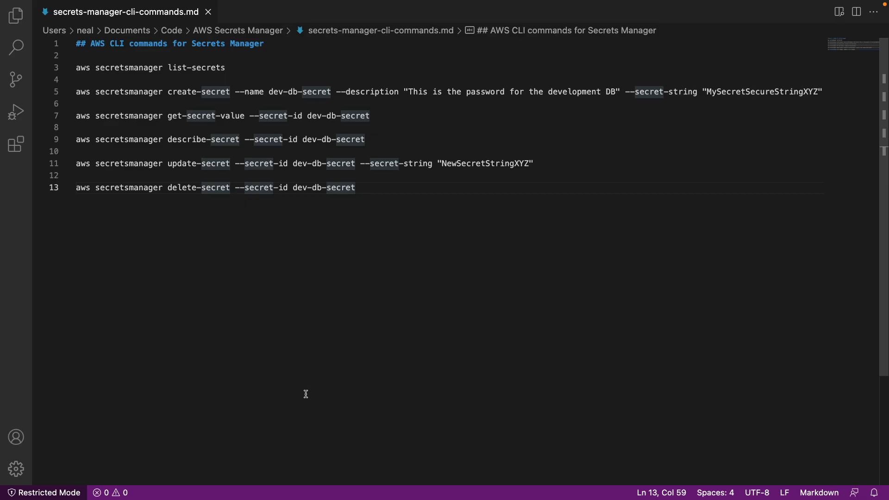
mouse_move(213, 102)
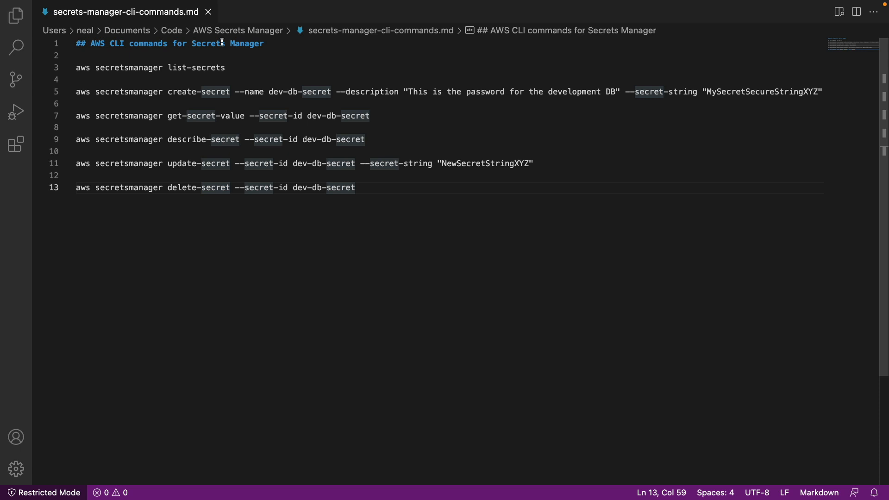
mouse_move(315, 44)
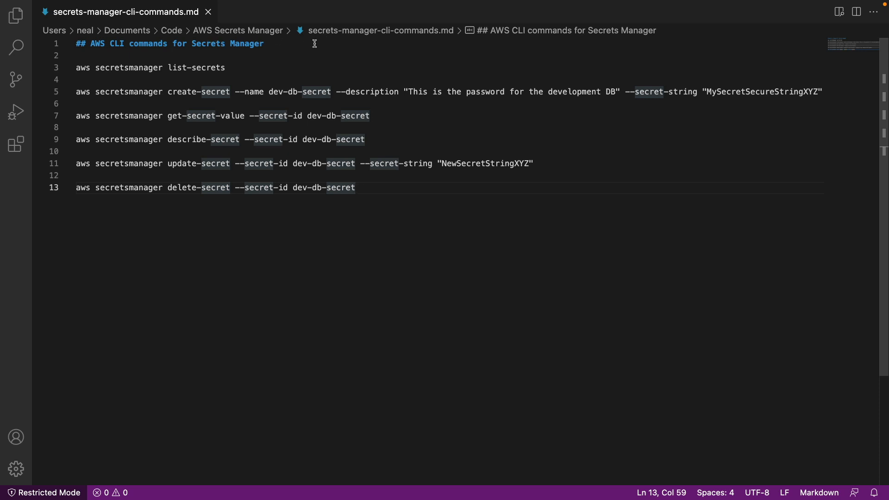
mouse_move(395, 40)
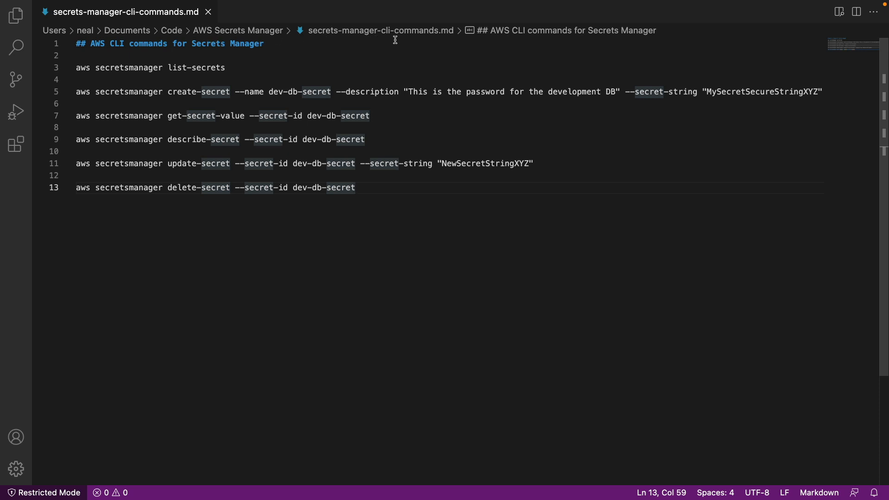
mouse_move(148, 72)
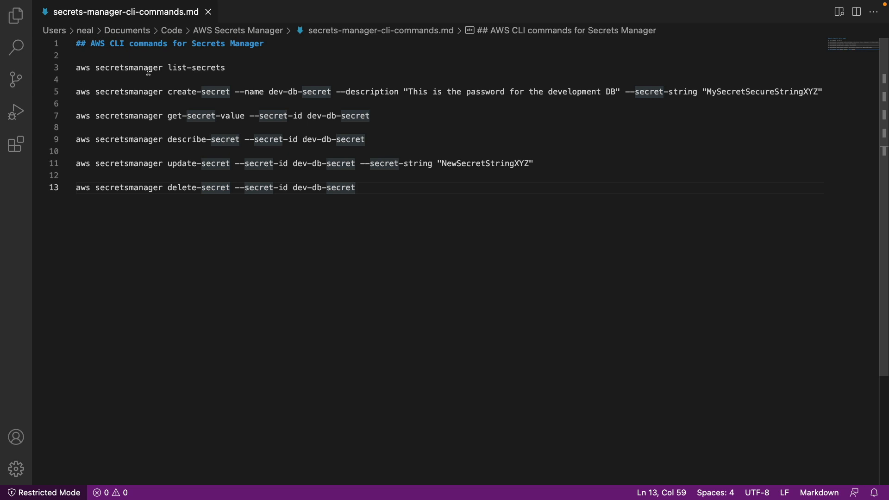
mouse_move(245, 67)
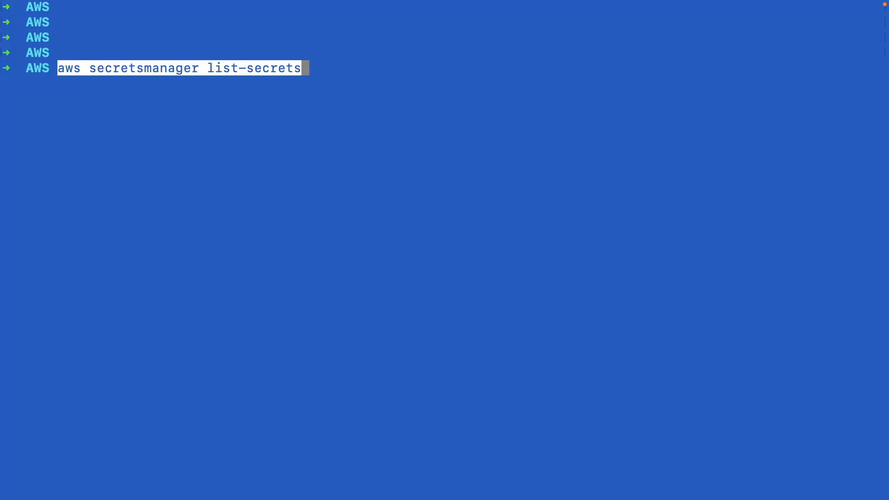
- Run aws secretsmanager list-secrets, see mycredentials listed, and quit the pager
click(80, 80)
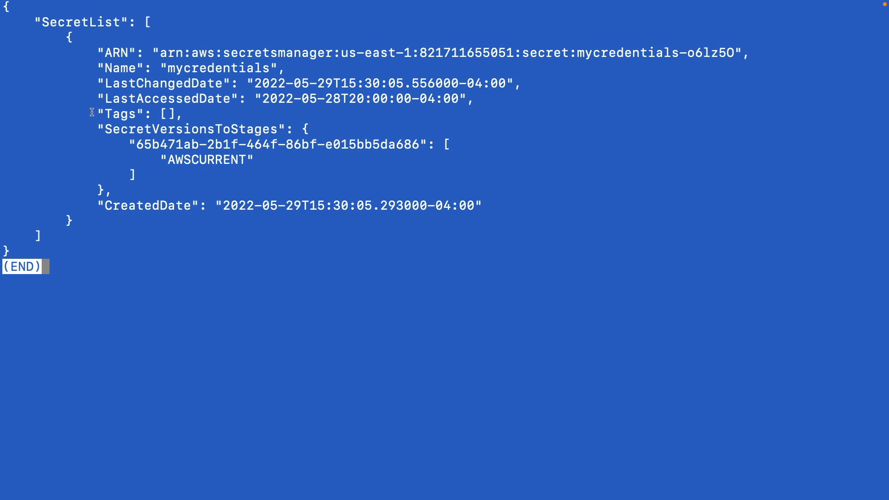
mouse_move(160, 49)
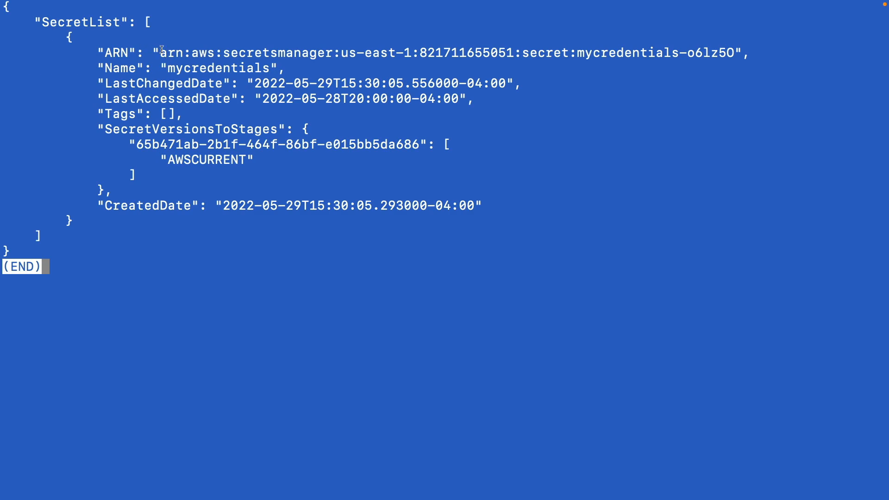
mouse_move(229, 85)
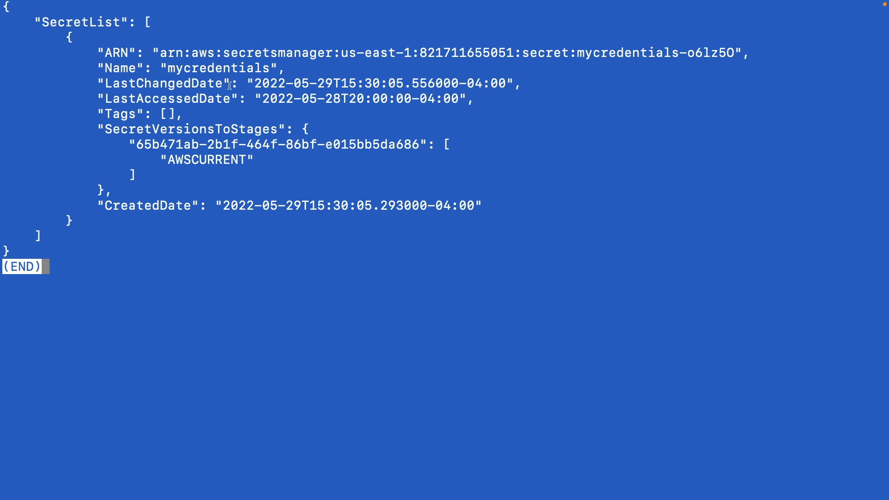
mouse_move(116, 218)
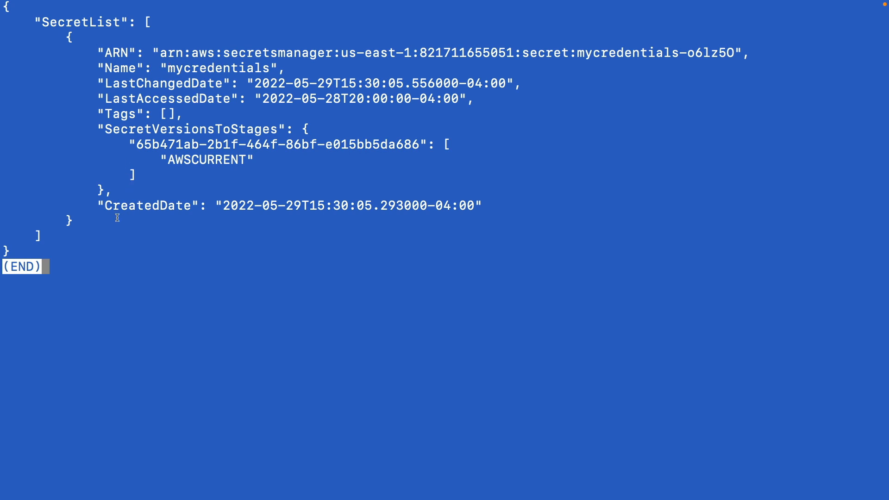
key(q)
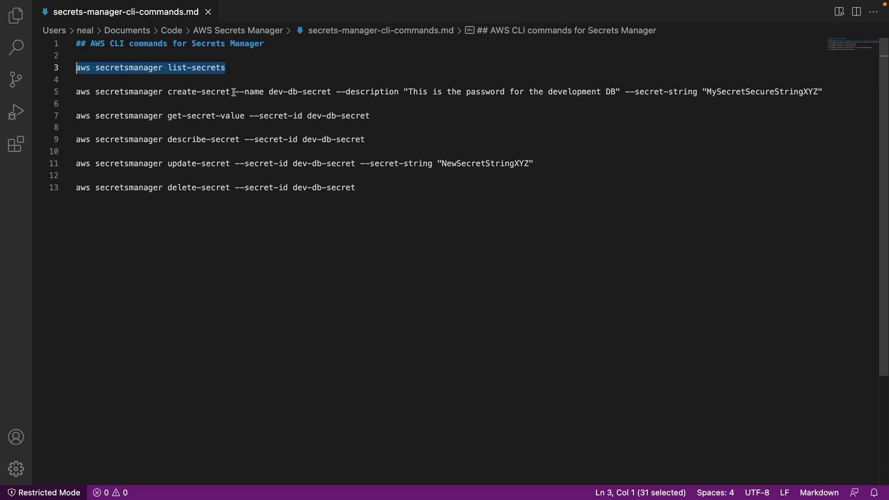
mouse_move(270, 91)
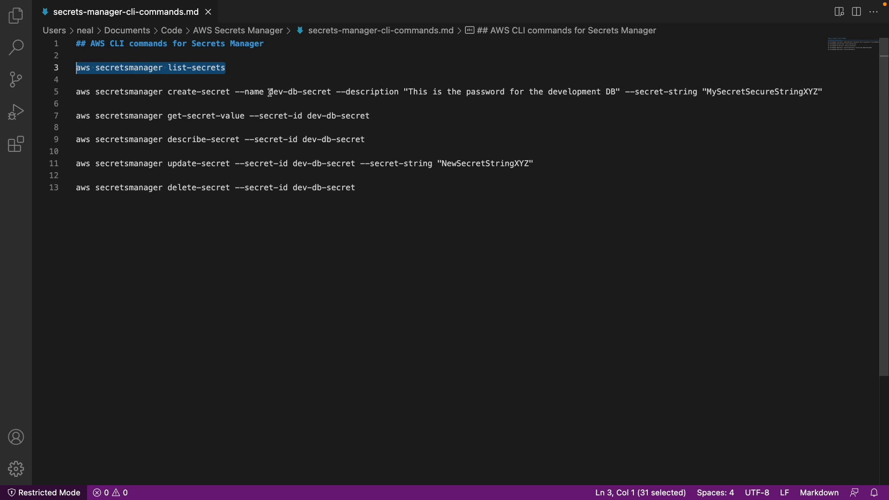
mouse_move(412, 90)
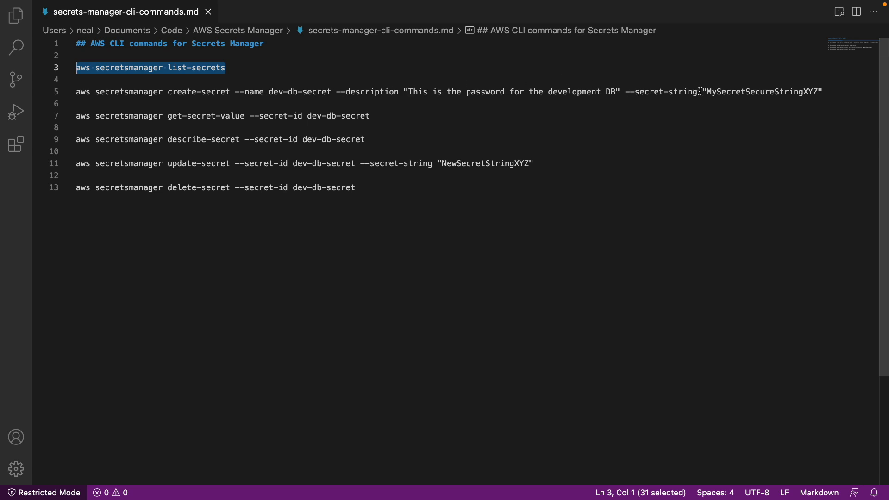
- Create dev-db-secret with its description and secret string, then run list-secrets again
click(822, 91)
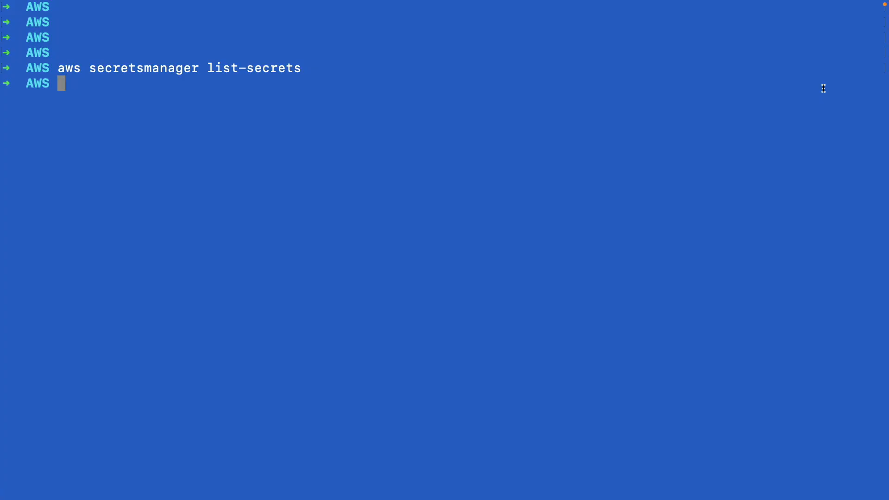
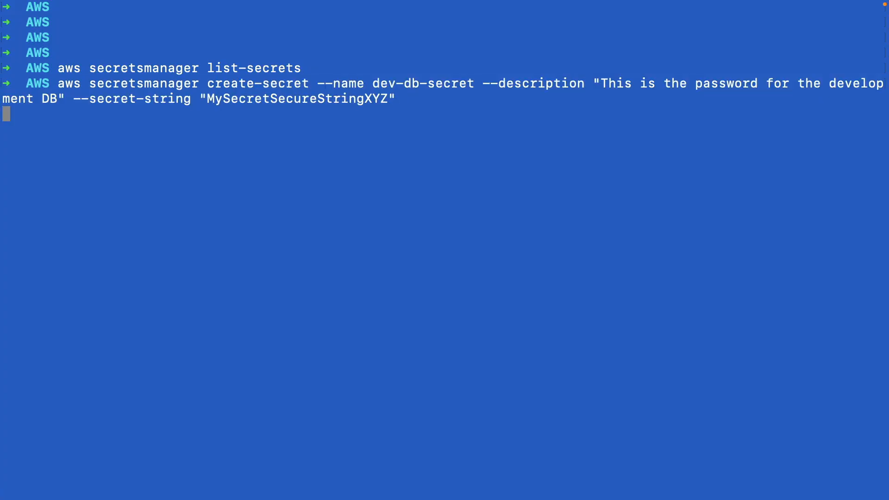
key(Return)
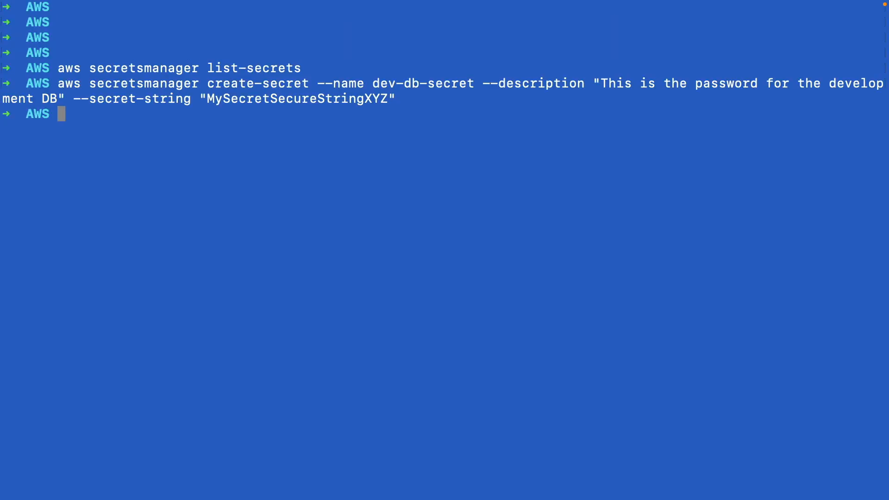
text(aws secretsmanager list-secrets)
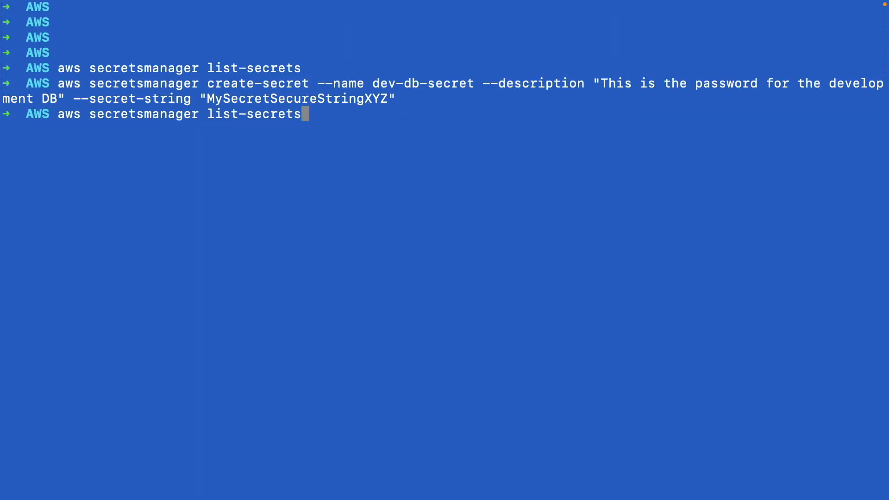
key(Return)
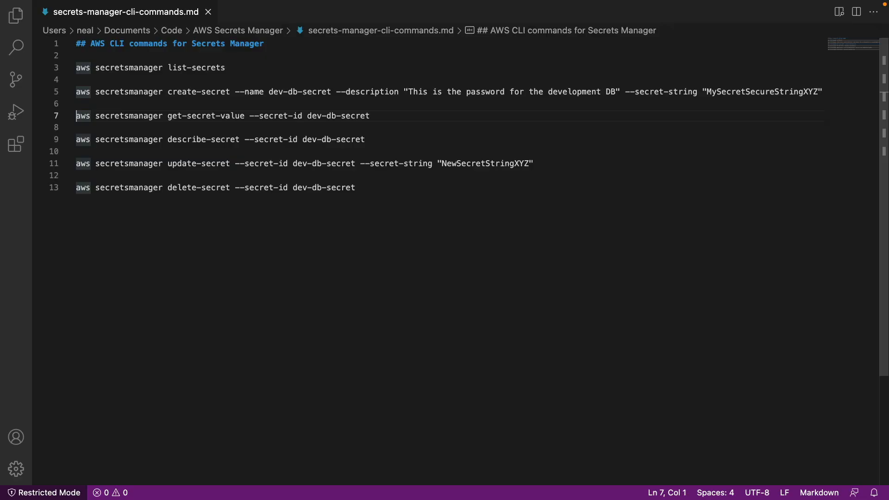
mouse_move(163, 116)
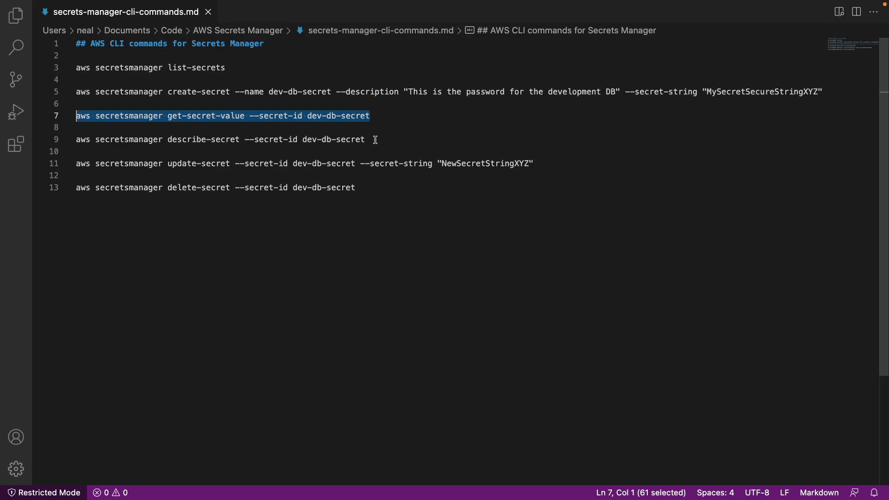
- Select the describe-secret command for dev-db-secret in the notes file
click(374, 140)
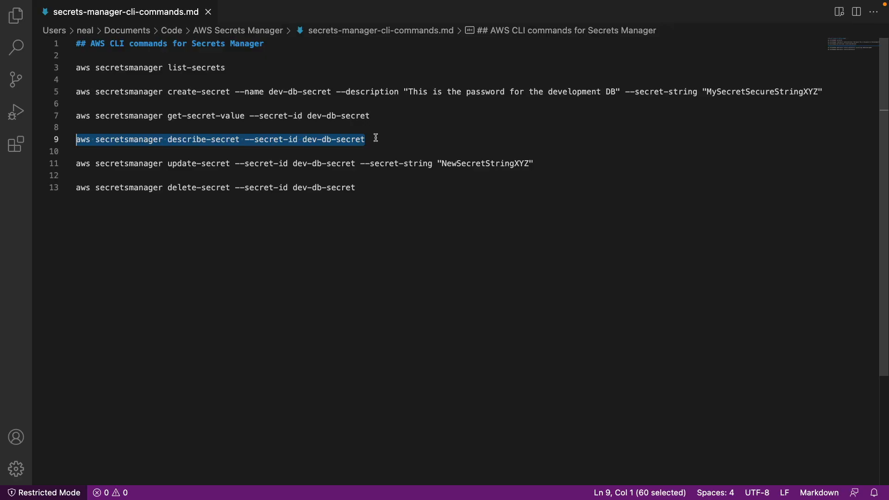
mouse_move(76, 166)
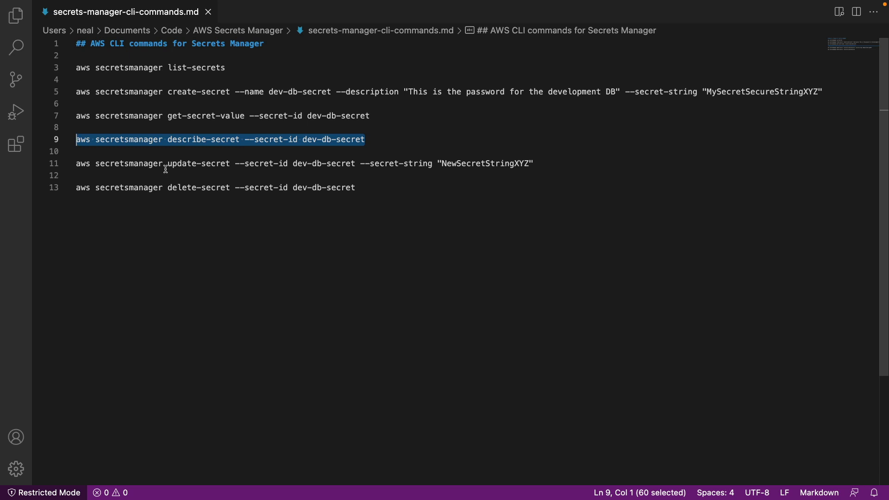
mouse_move(200, 172)
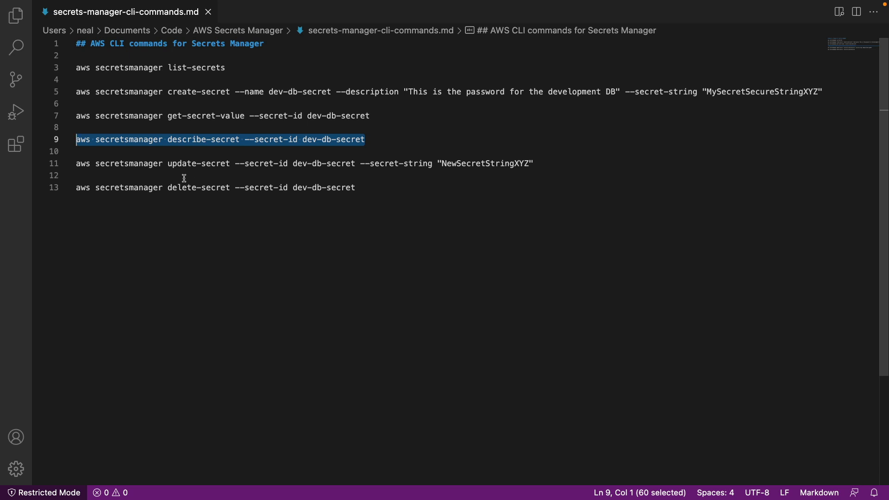
mouse_move(203, 173)
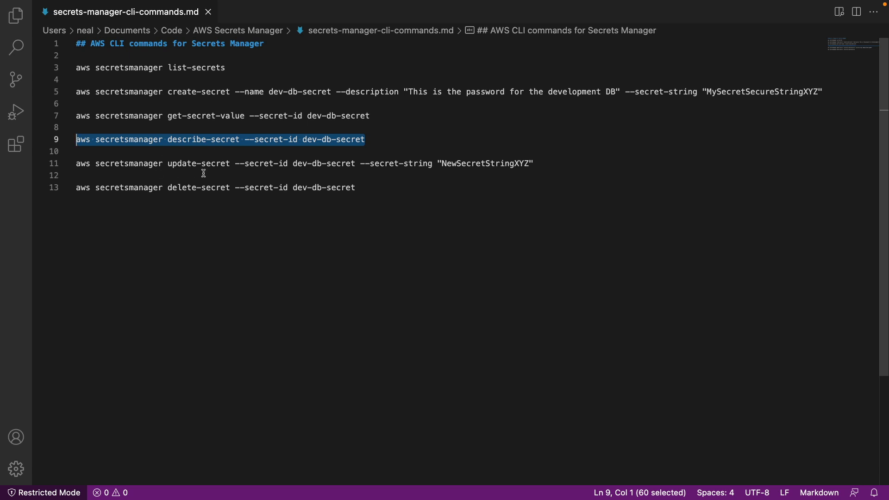
click(545, 163)
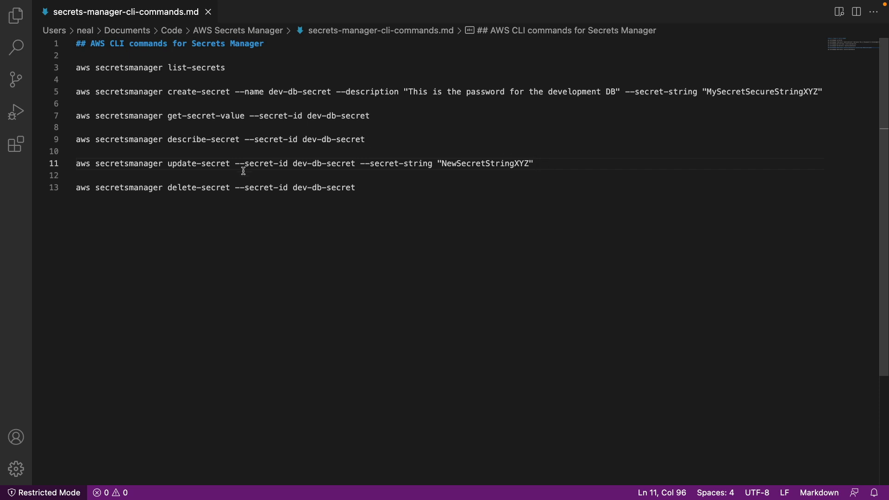
mouse_move(278, 168)
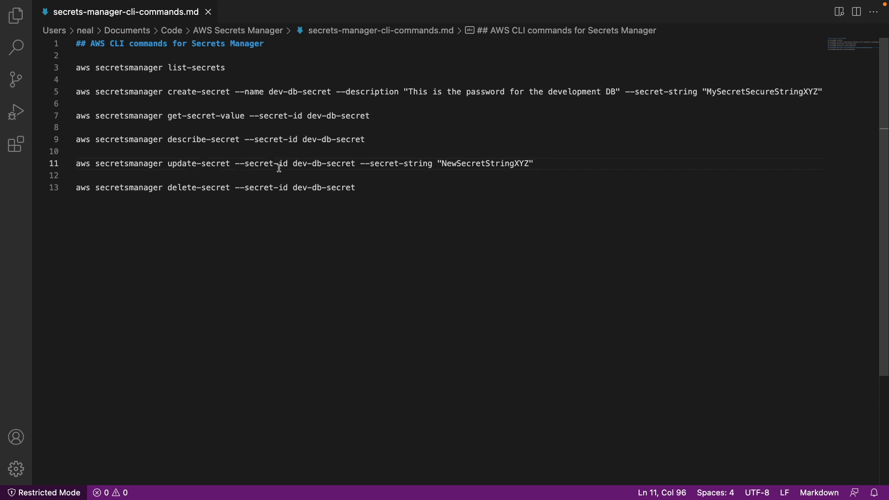
mouse_move(383, 174)
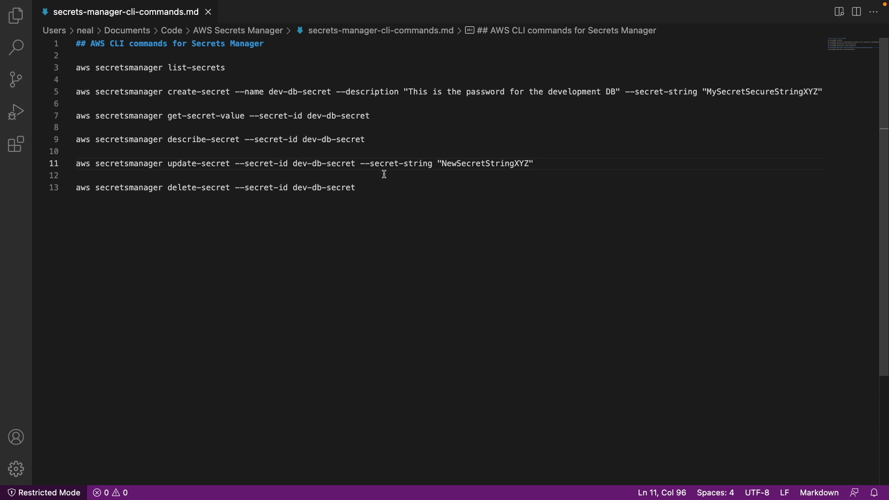
mouse_move(539, 162)
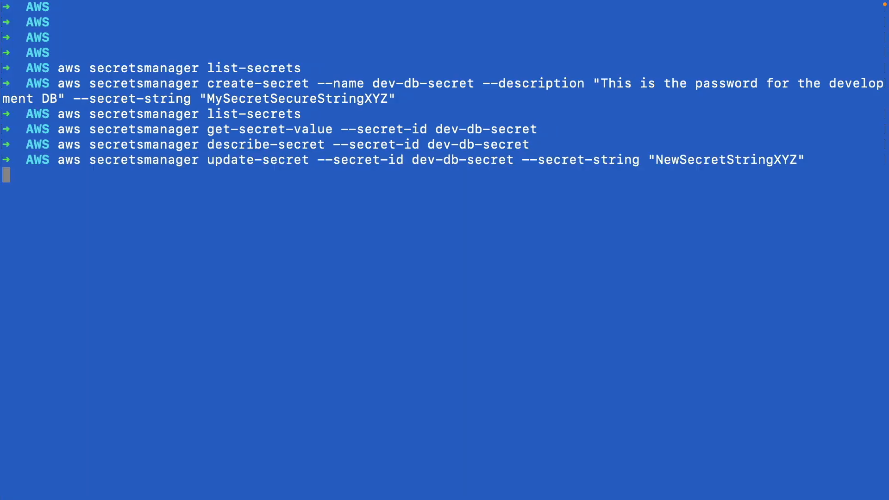
key(Return)
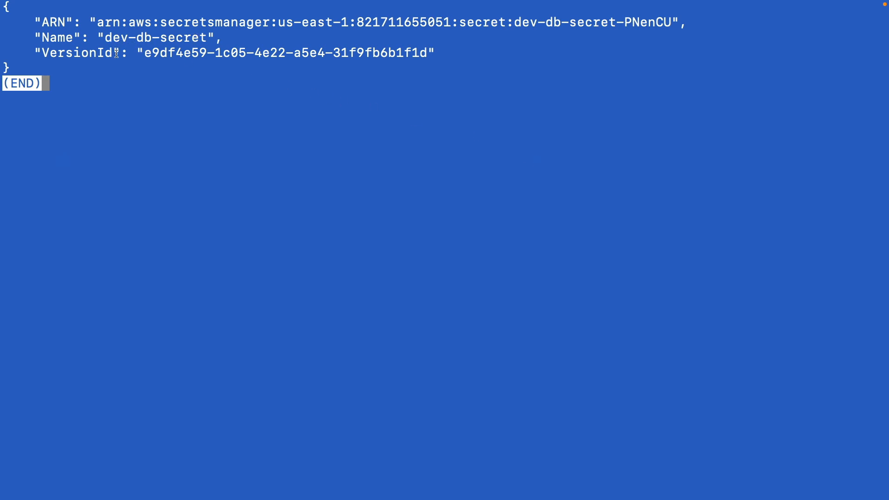
key(q)
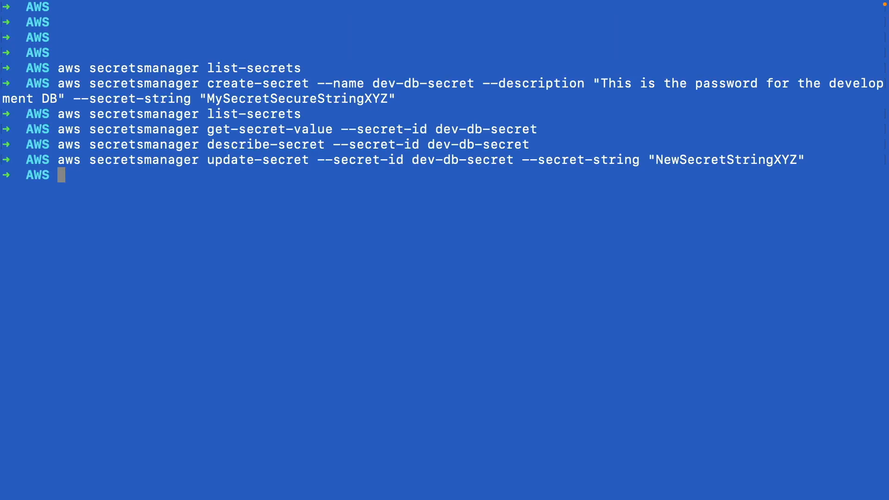
text(aws secretsmanager get-secret-value --secret-id dev-db-secret)
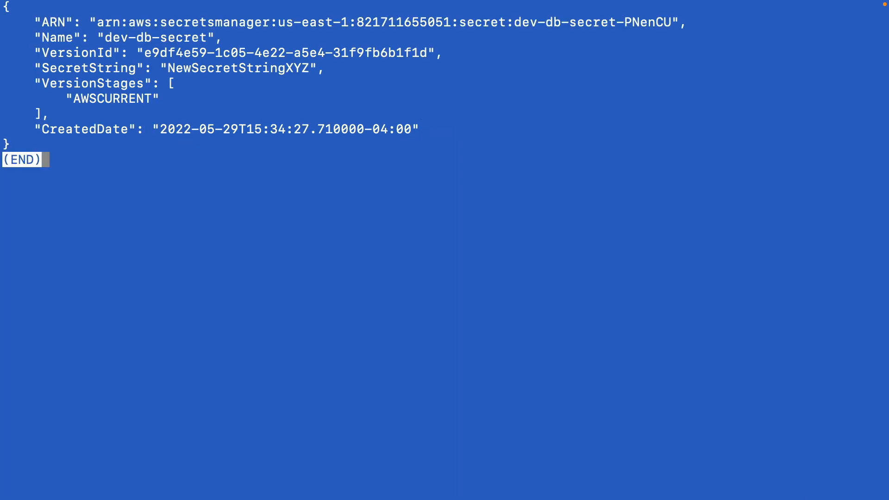
mouse_move(294, 72)
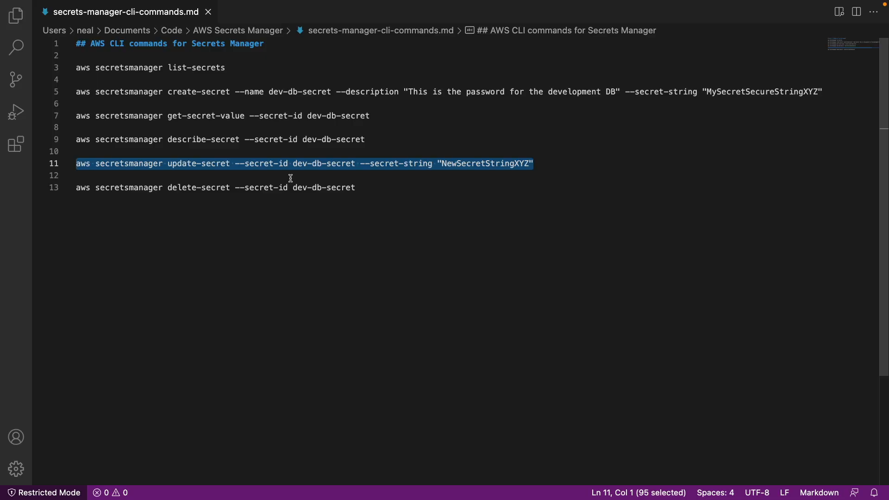
- Schedule dev-db-secret for deletion with aws secretsmanager delete-secret and dismiss its output
click(355, 188)
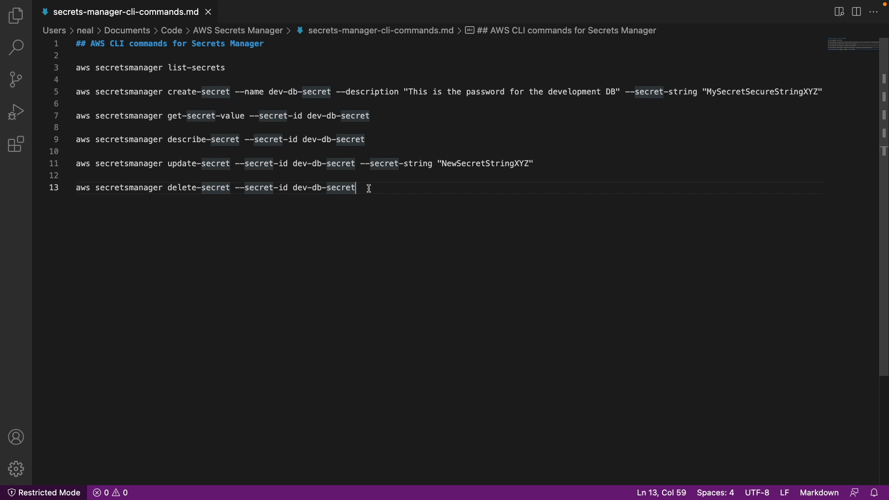
mouse_move(230, 188)
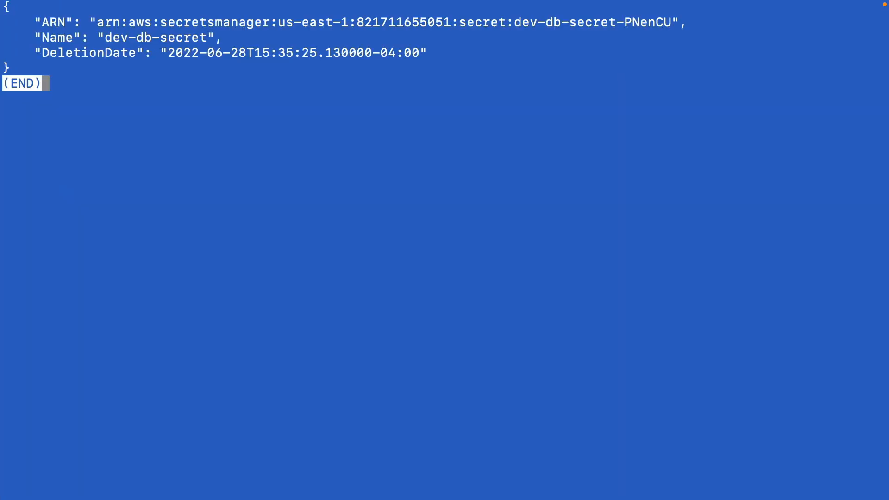
key(q)
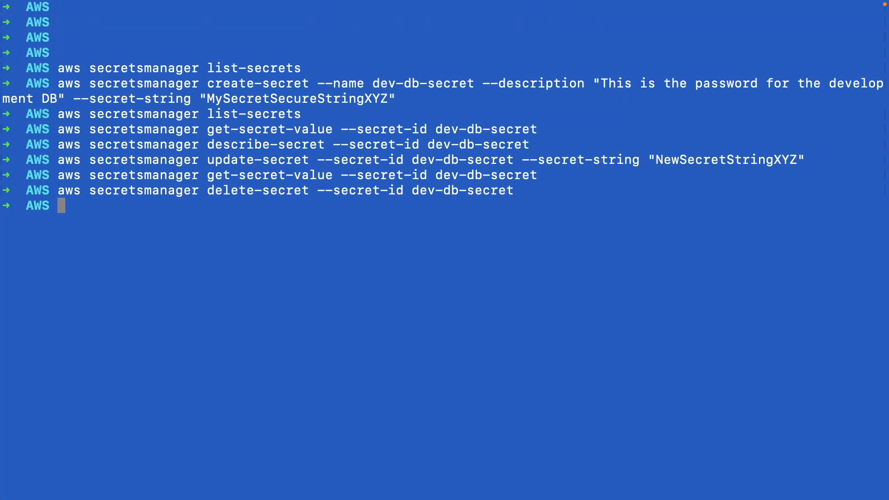
- Schedule mycredentials for deletion with delete-secret and return to the prompt
text(aws secretsmanager delete-secret --secret-id d)
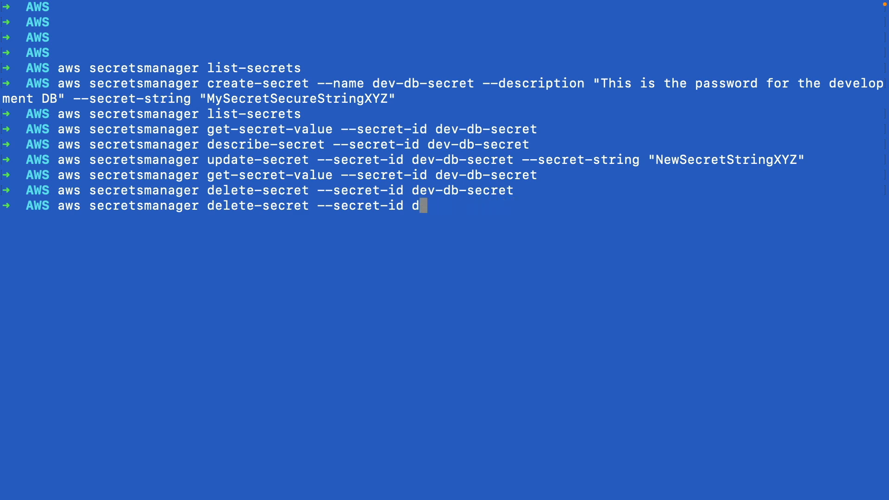
key(Return)
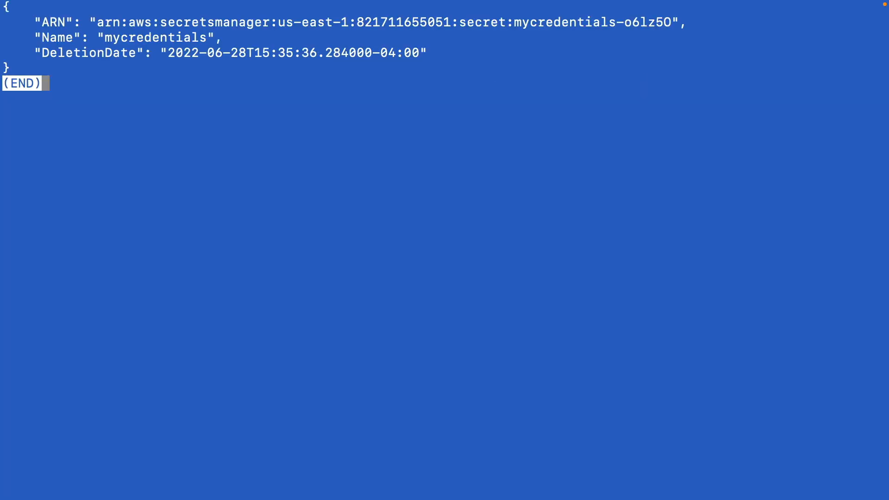
key(q)
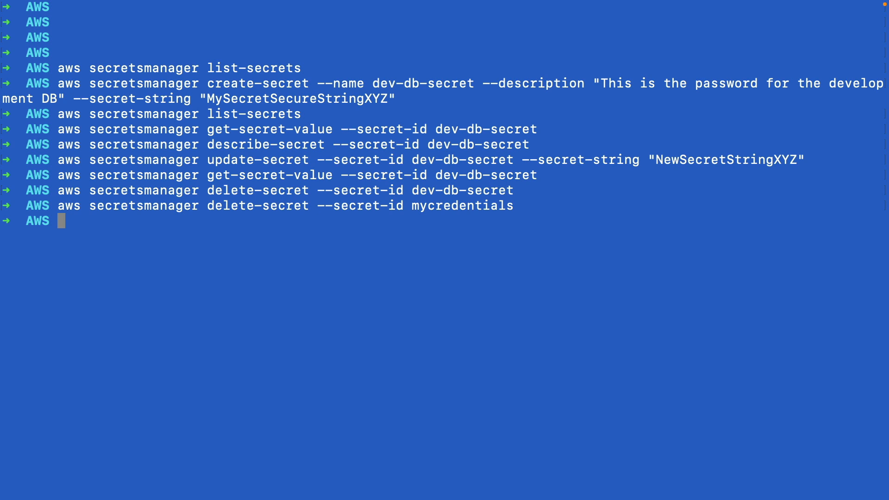